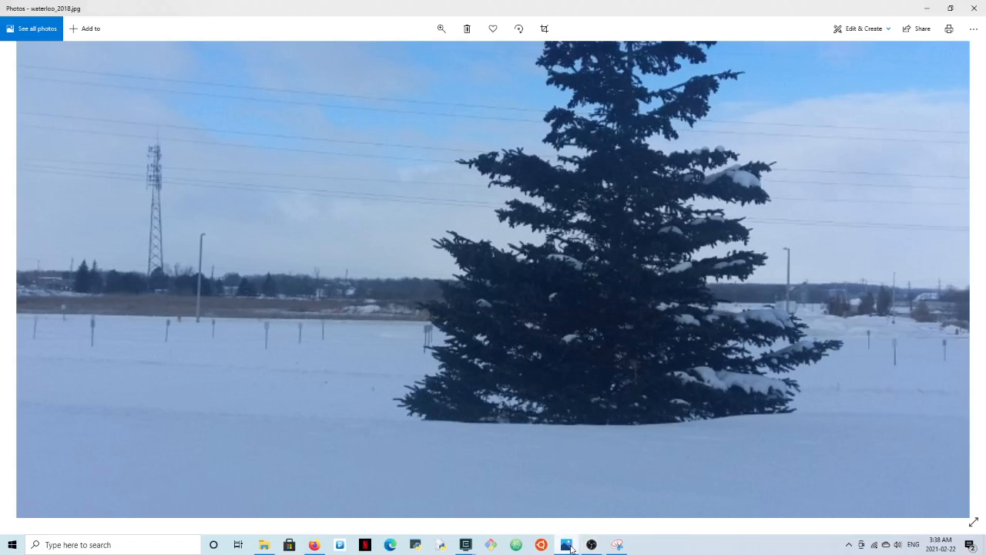
{"action": "mouse_move", "coordinate": [569, 542]}
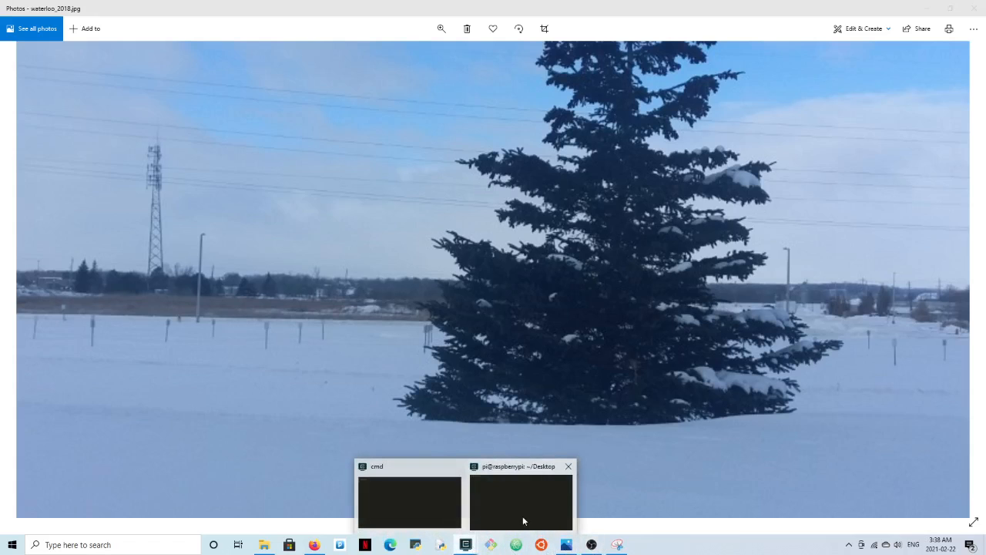
Bring the pi@raspberrypi ~/Desktop terminal window to the front over the photo
{"action": "left_click", "coordinate": [521, 509]}
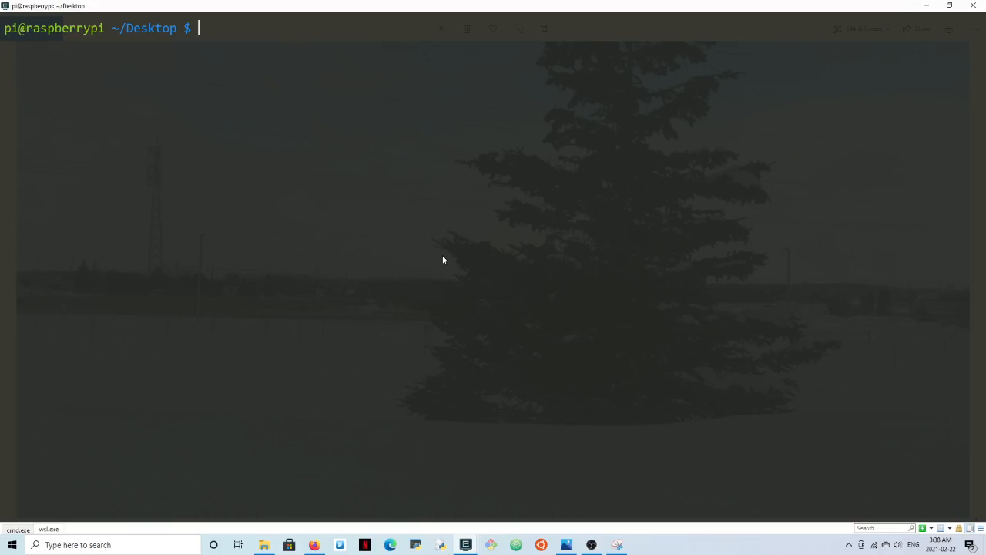
Create folders f_1, f_2 and f_3 with mkdir f_{1..3}, then begin the next mkdir
{"action": "type", "text": "m"}
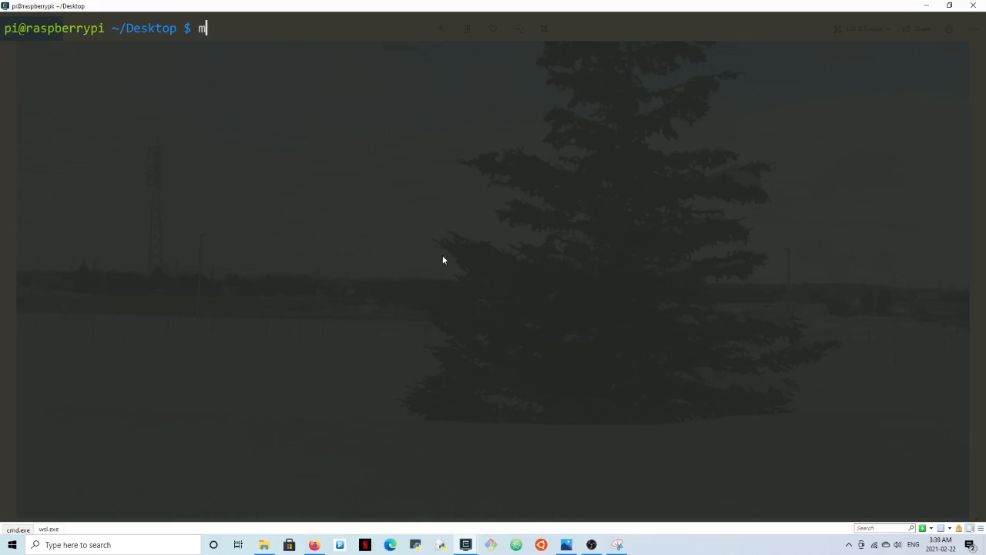
{"action": "type", "text": "k"}
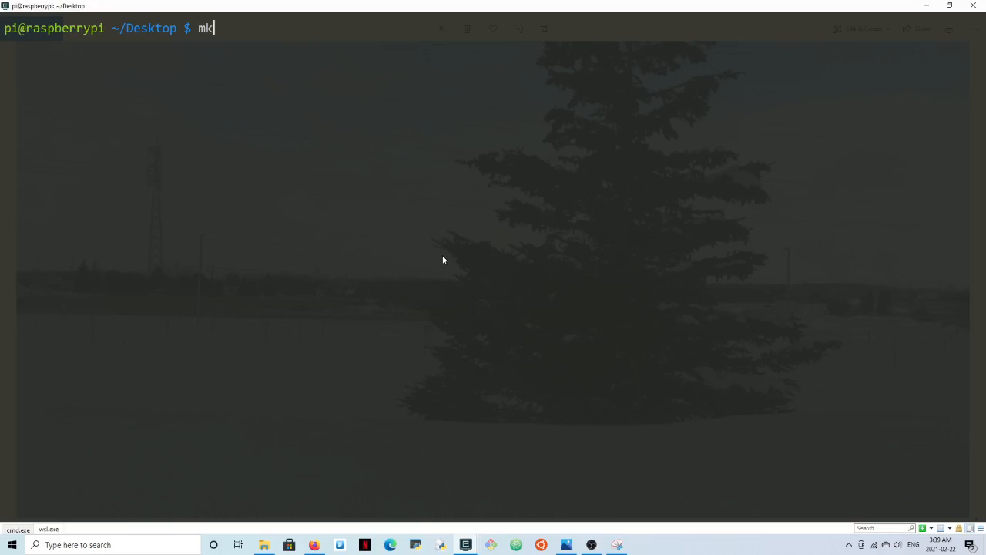
{"action": "type", "text": "dir f_"}
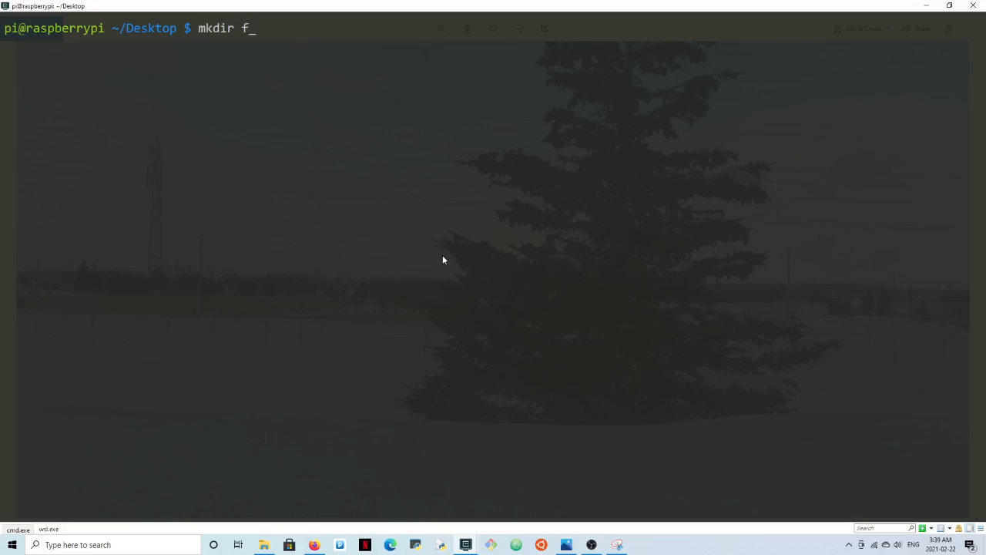
{"action": "type", "text": "{1"}
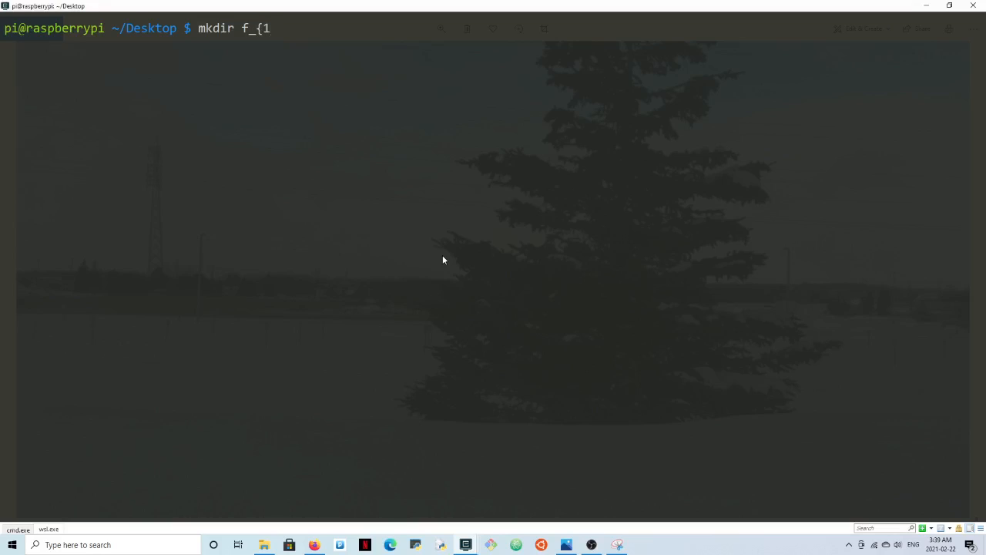
{"action": "type", "text": "..3"}
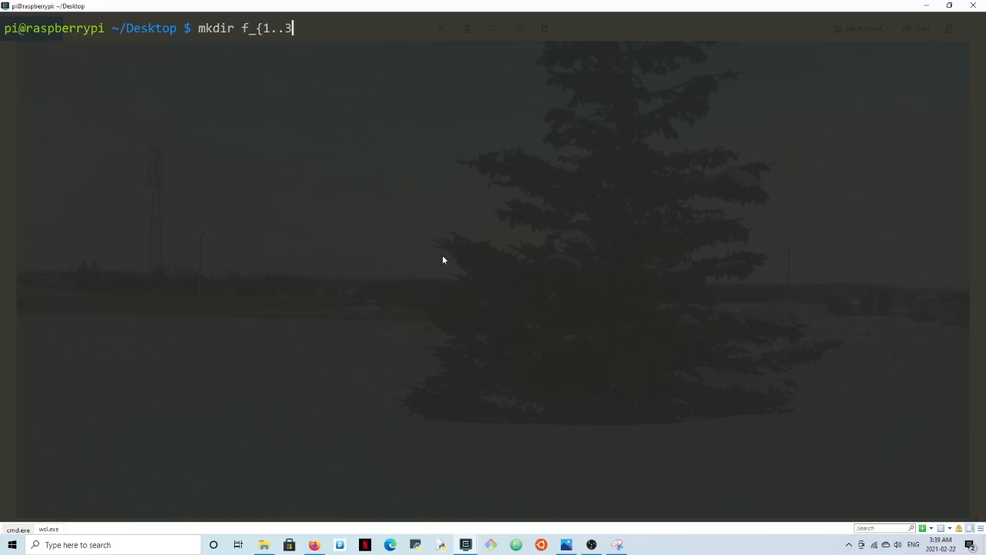
{"action": "type", "text": "}"}
{"action": "type", "text": "ls"}
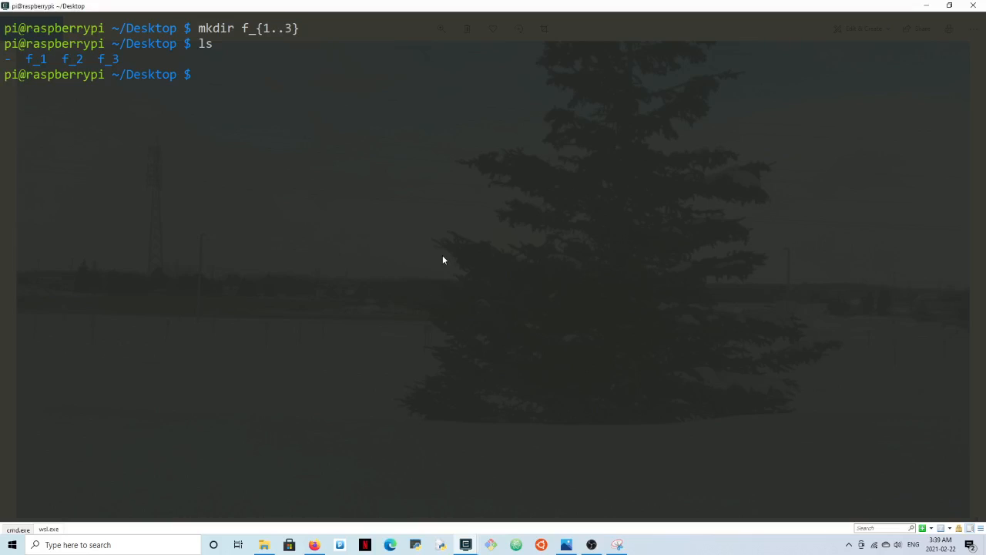
{"action": "type", "text": "mkd"}
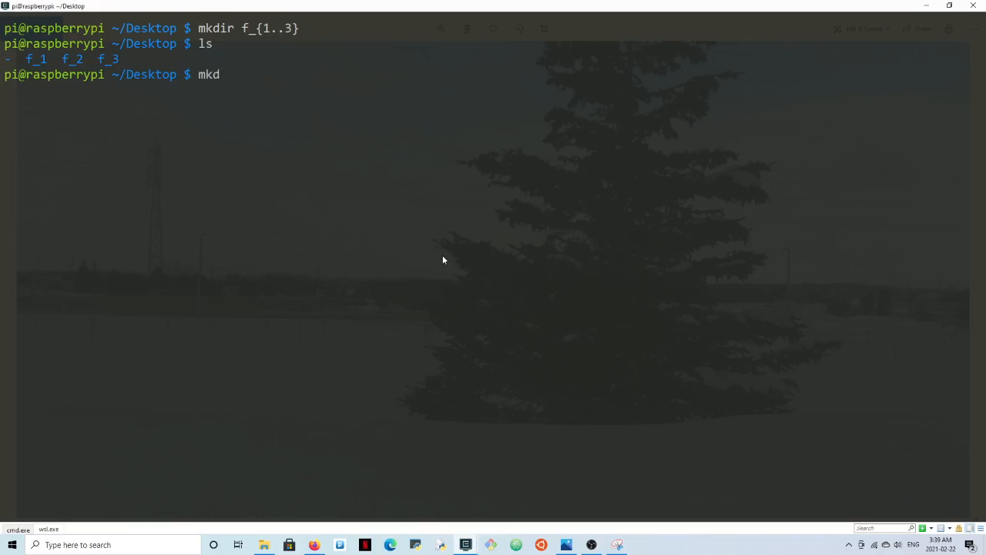
Create folders day_1 through day_31 with mkdir day_{1..31}, then begin the next mkdir
{"action": "type", "text": "ir"}
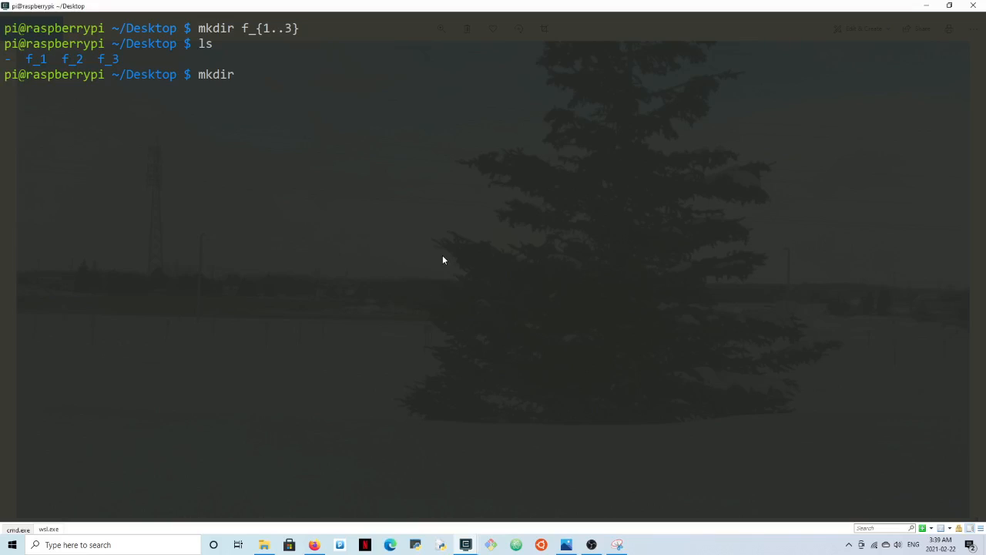
{"action": "type", "text": "day"}
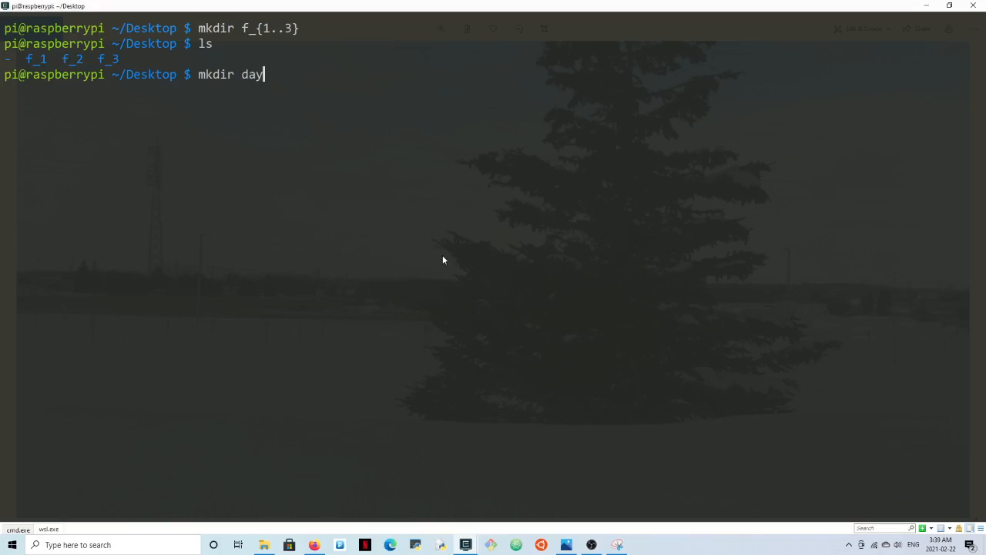
{"action": "type", "text": "_"}
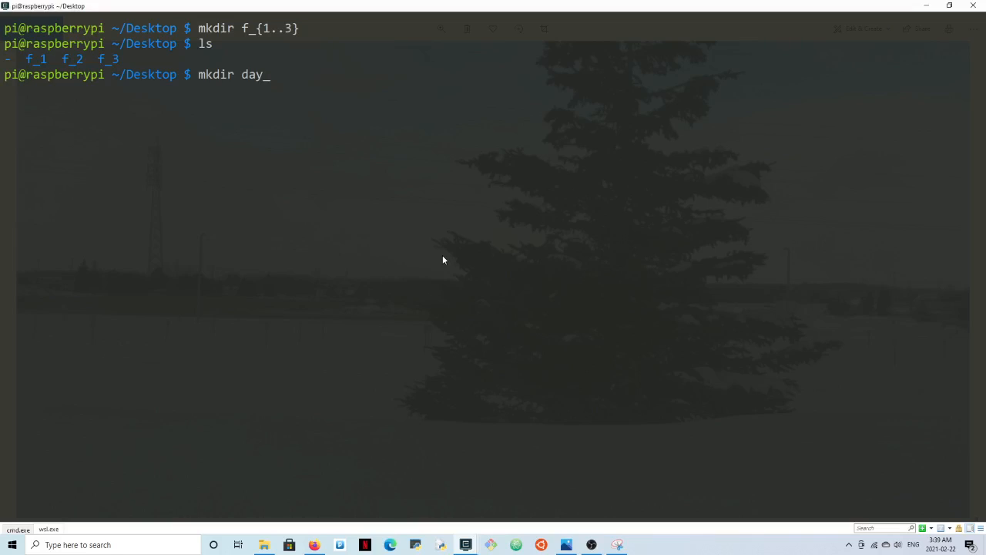
{"action": "type", "text": "{1"}
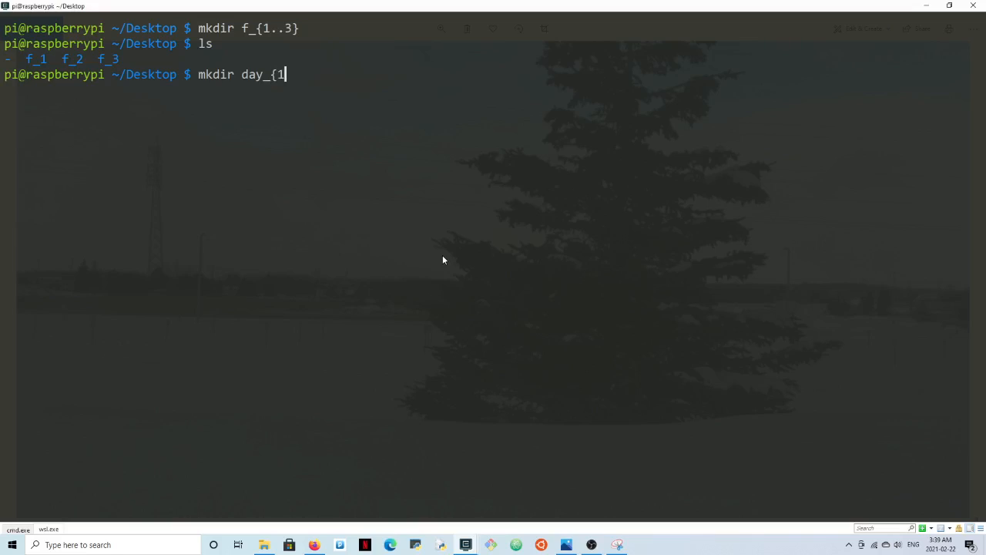
{"action": "type", "text": ".."}
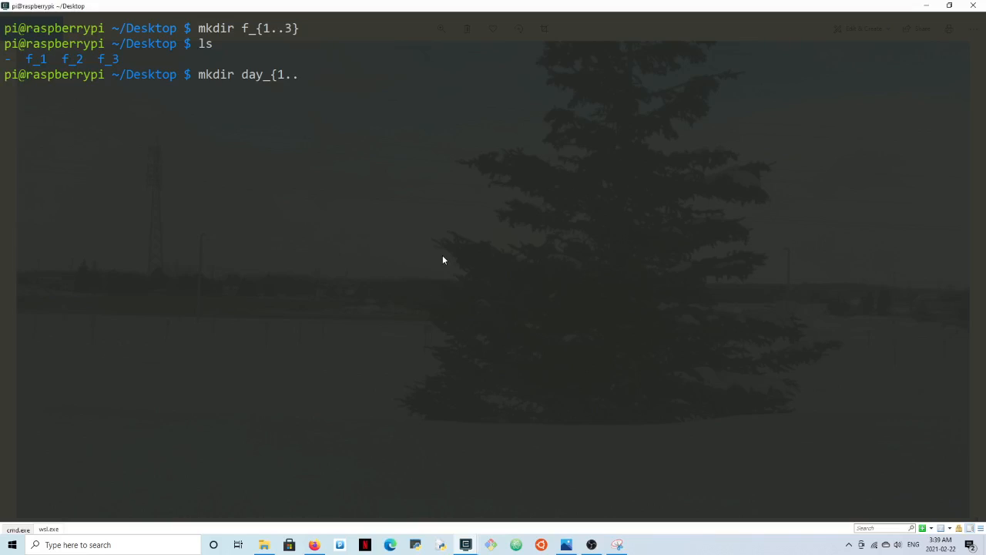
{"action": "type", "text": "31"}
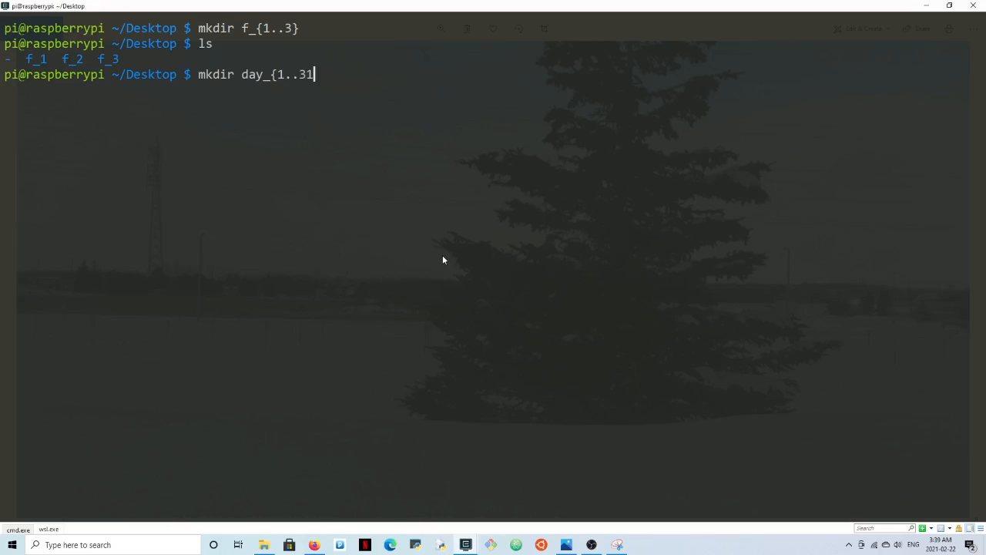
{"action": "type", "text": "}"}
{"action": "type", "text": "ls"}
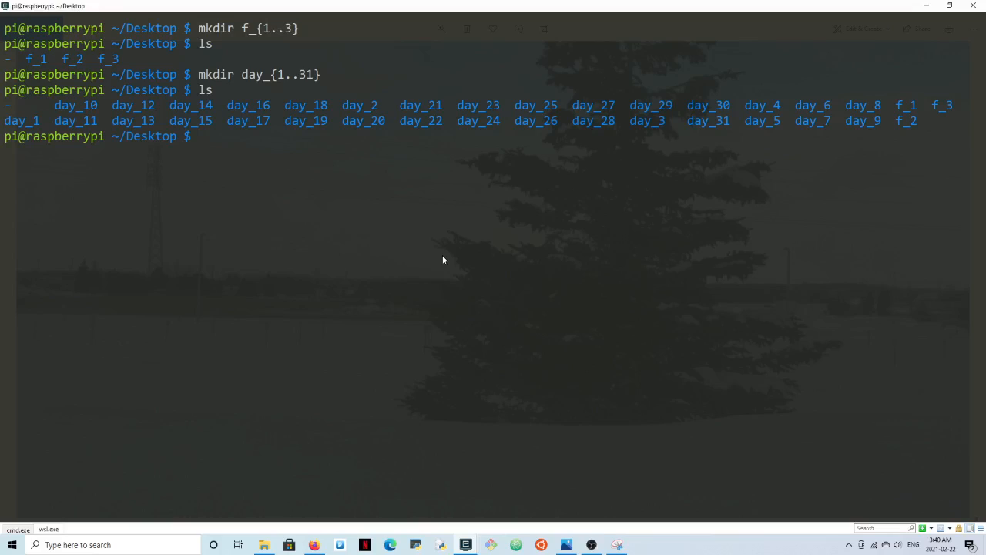
{"action": "type", "text": "mkdir"}
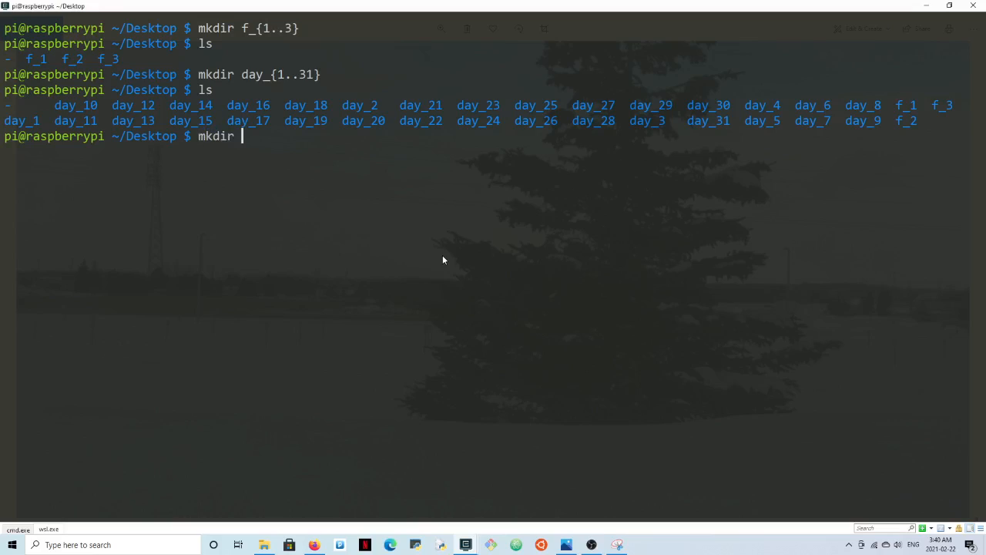
Create jan_2020, jan_2021, feb_2020 and feb_2021 with mkdir {jan,feb}_{2020,2021} and list the Desktop
{"action": "type", "text": "{"}
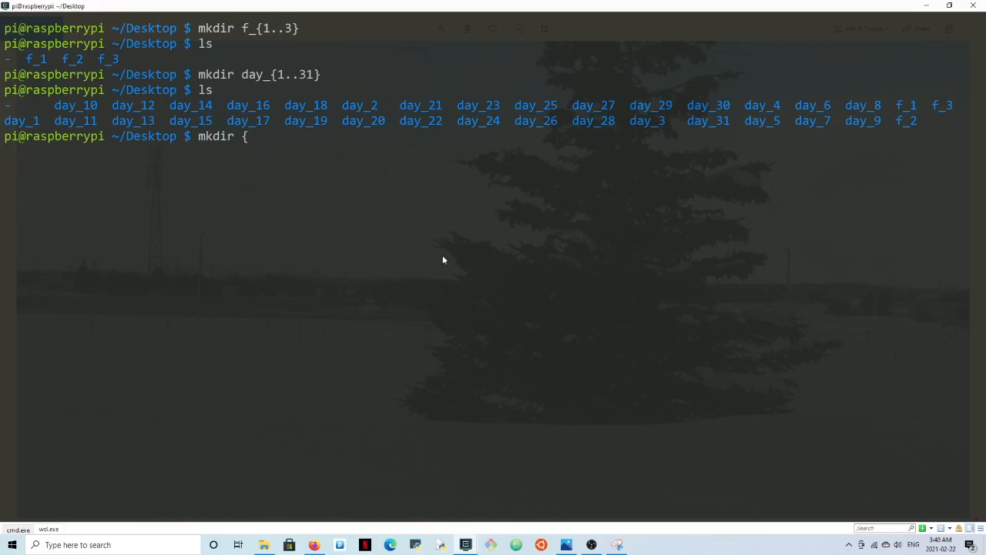
{"action": "type", "text": "jan"}
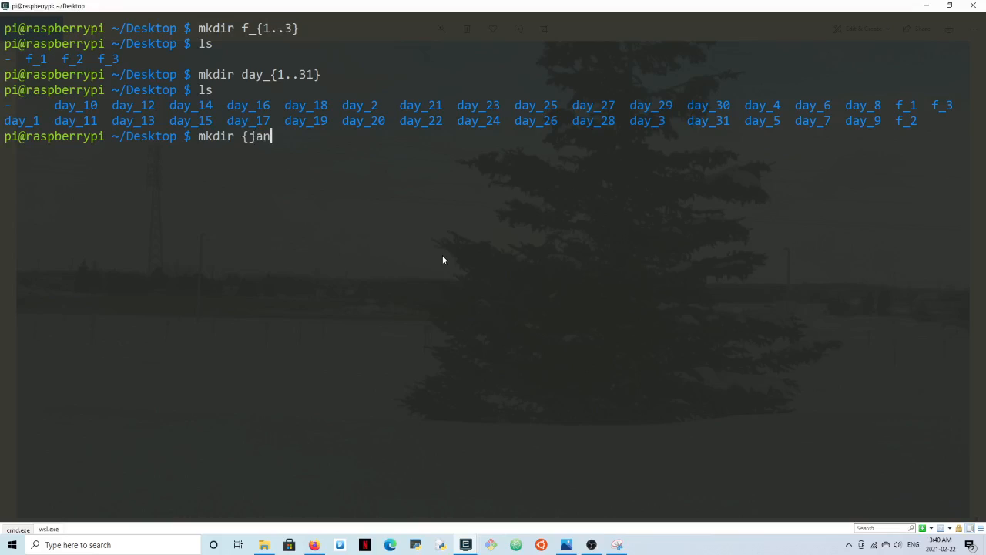
{"action": "type", "text": ",feb"}
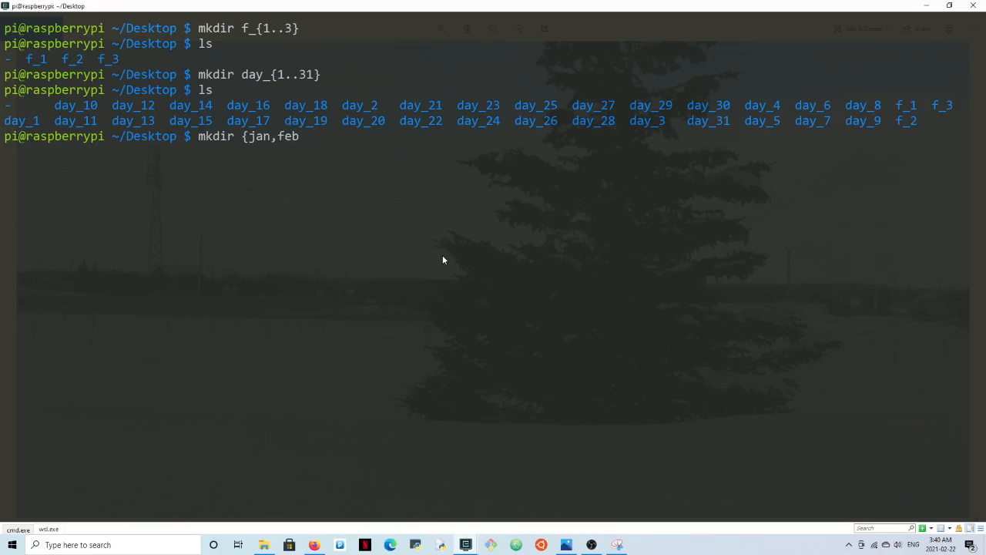
{"action": "type", "text": "}"}
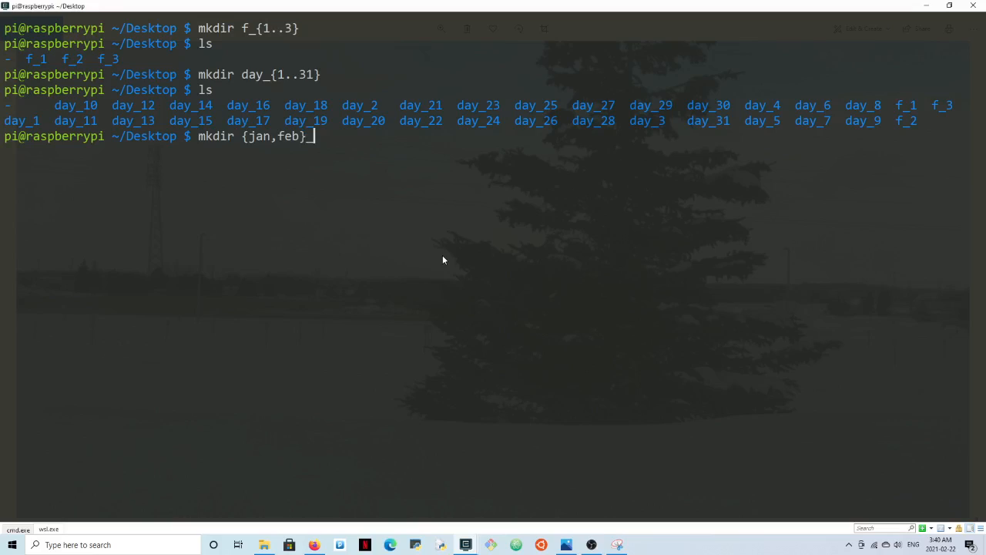
{"action": "type", "text": "{2020"}
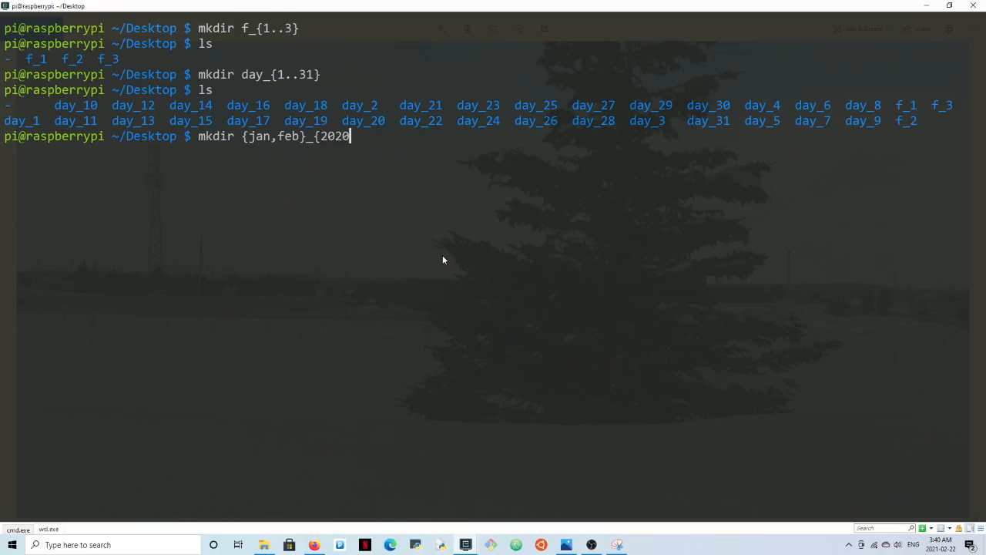
{"action": "type", "text": ",2021"}
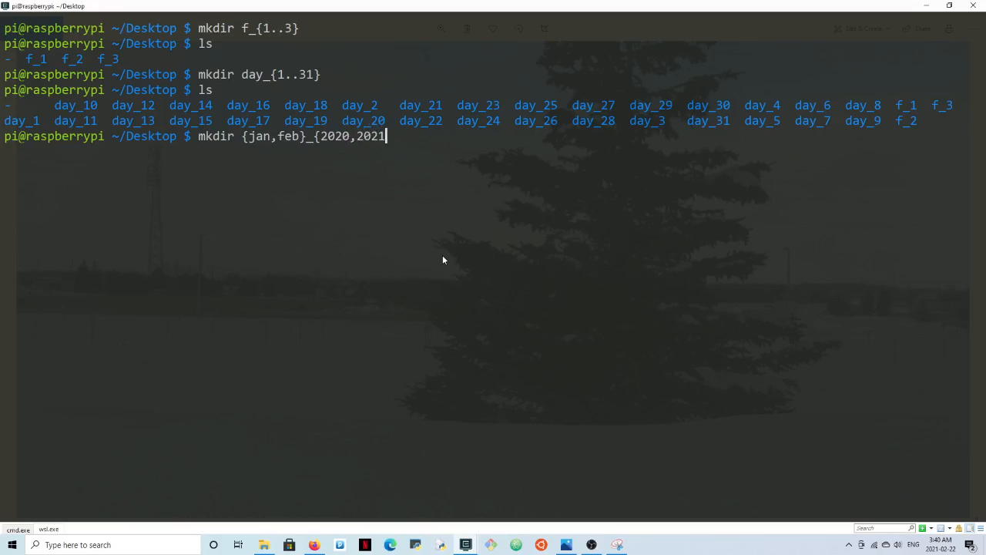
{"action": "type", "text": "}"}
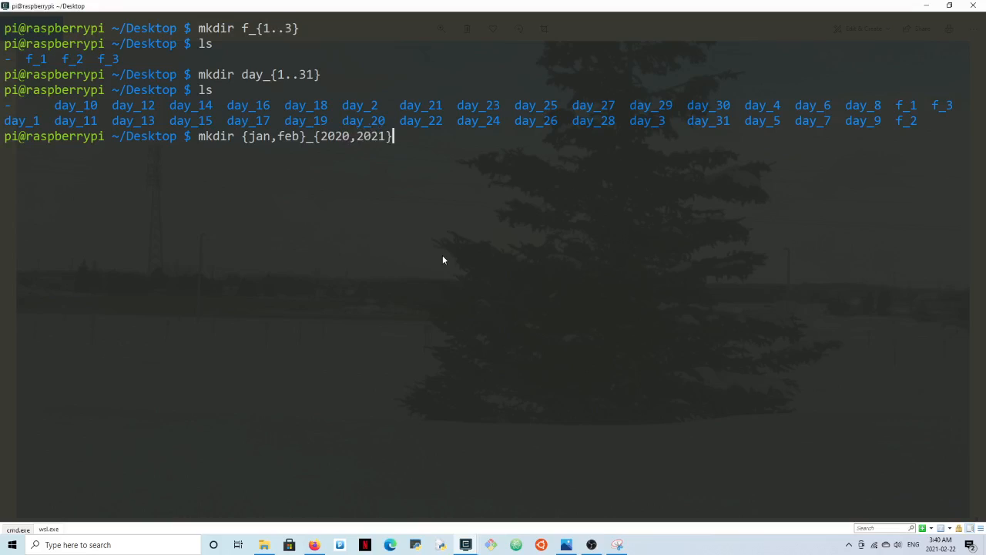
{"action": "type", "text": "ls"}
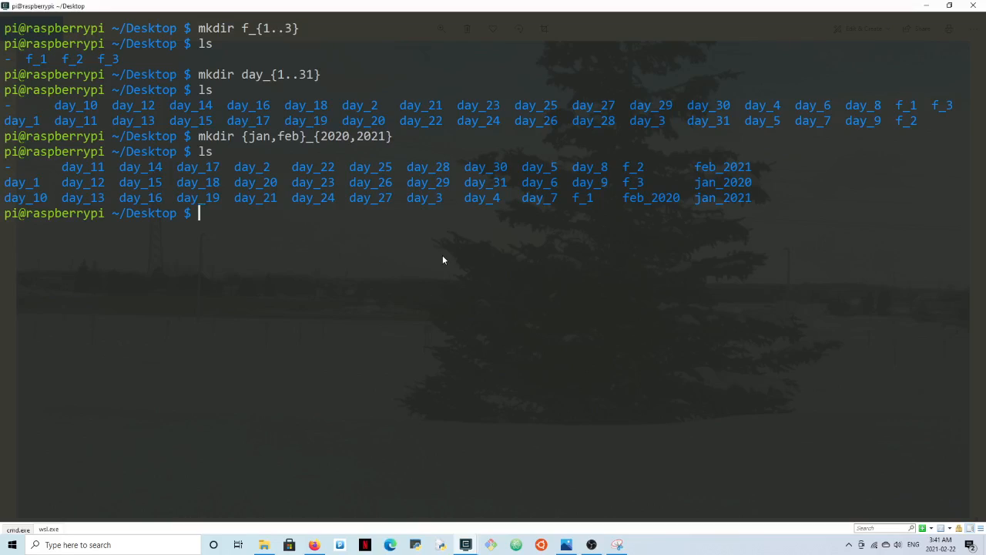
Run tree -a to show all 39 Desktop directories, then page it through more
{"action": "type", "text": "tre"}
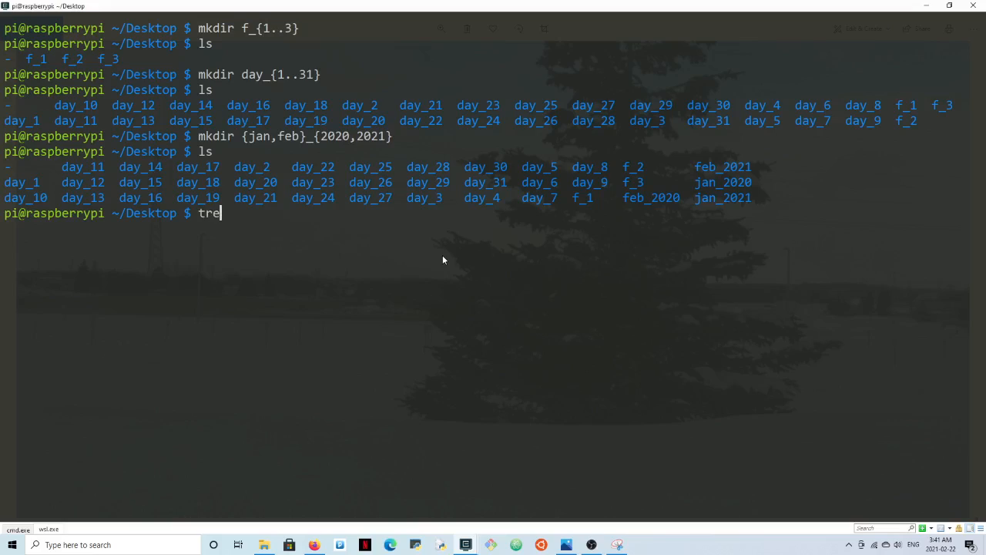
{"action": "type", "text": "e -a"}
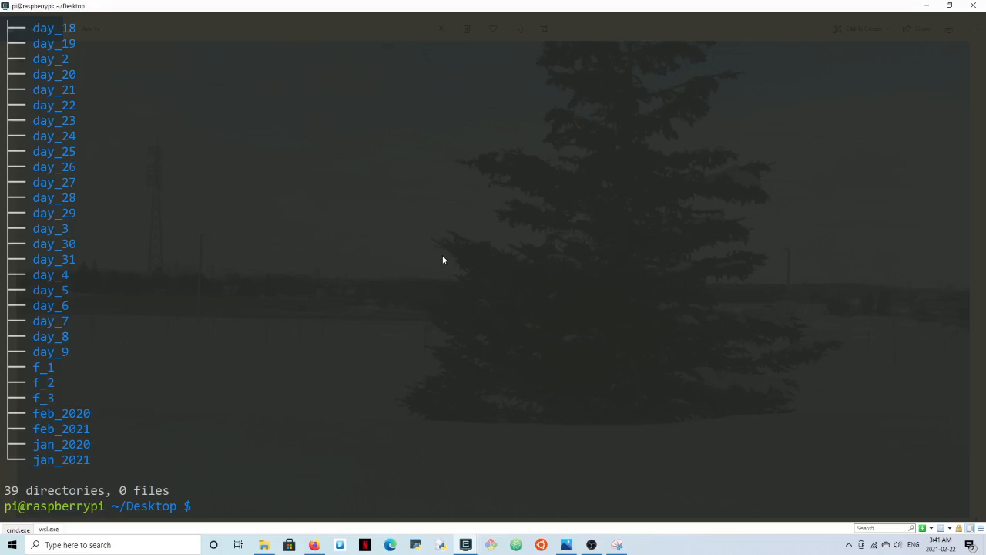
{"action": "type", "text": "tree -a"}
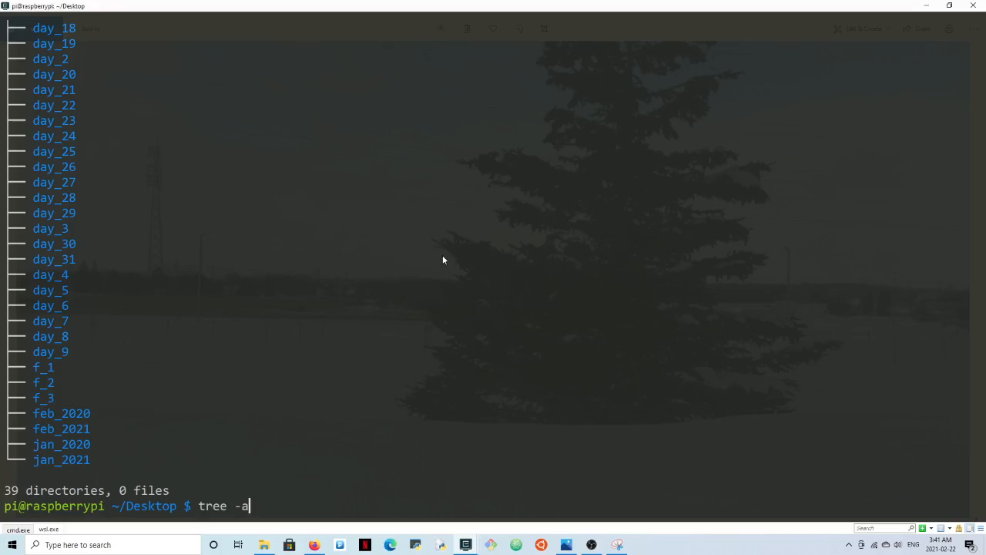
{"action": "type", "text": "\" \""}
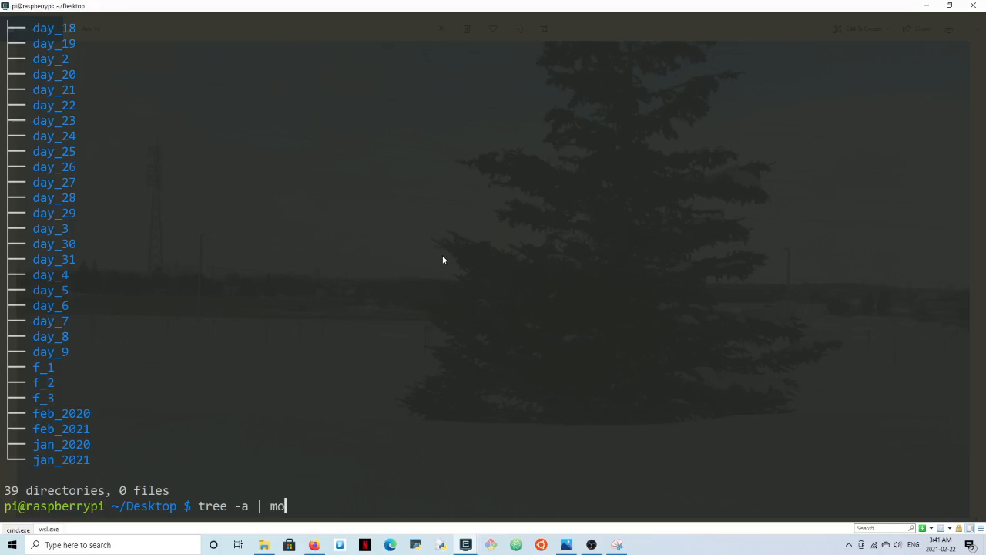
{"action": "key", "text": "Return"}
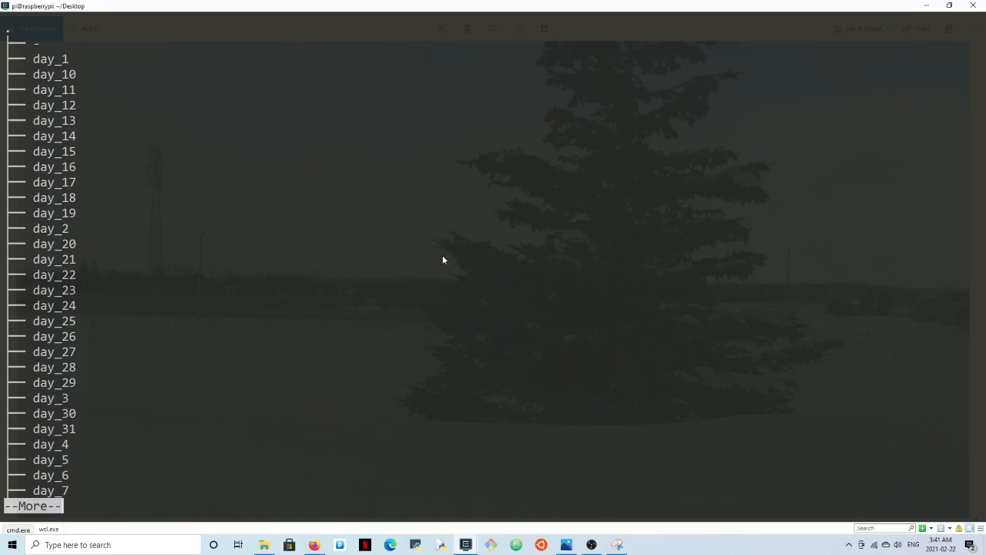